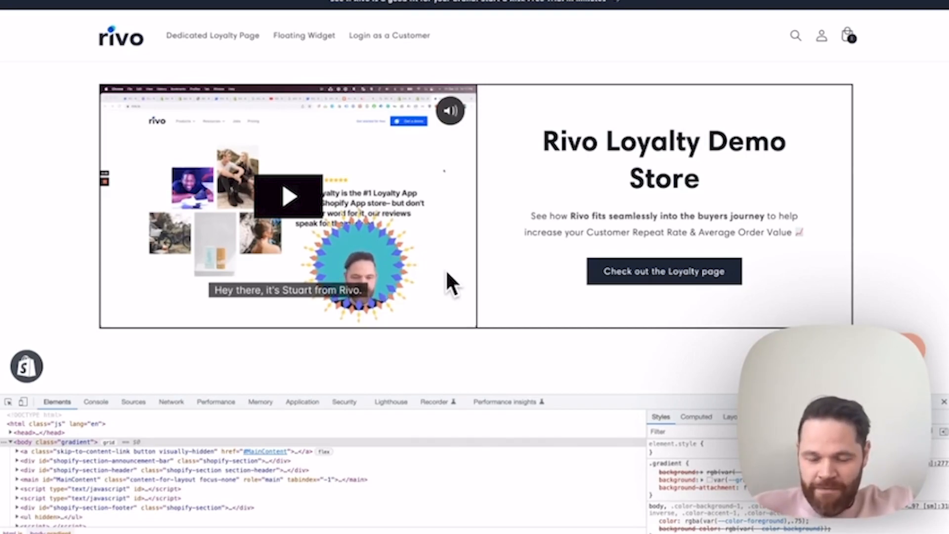
pyautogui.moveTo(454, 320)
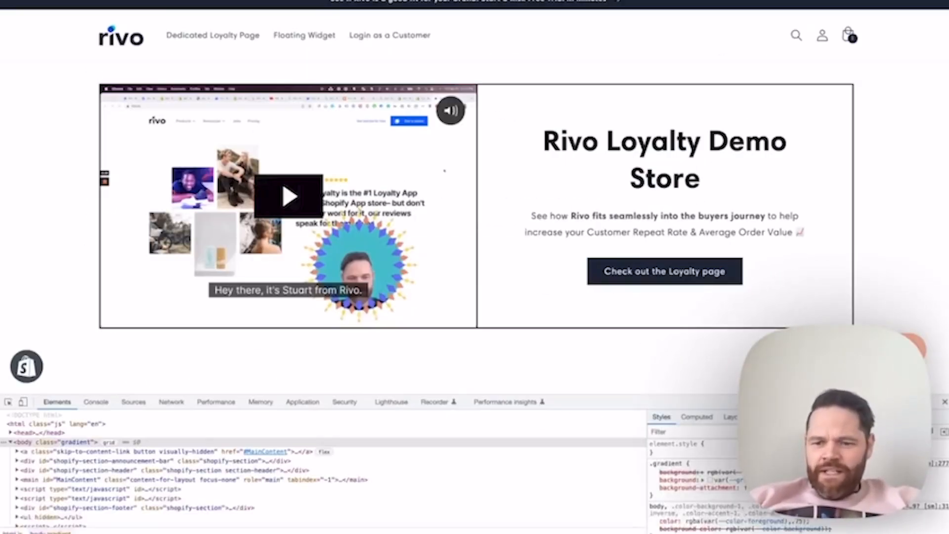
pyautogui.moveTo(821, 36)
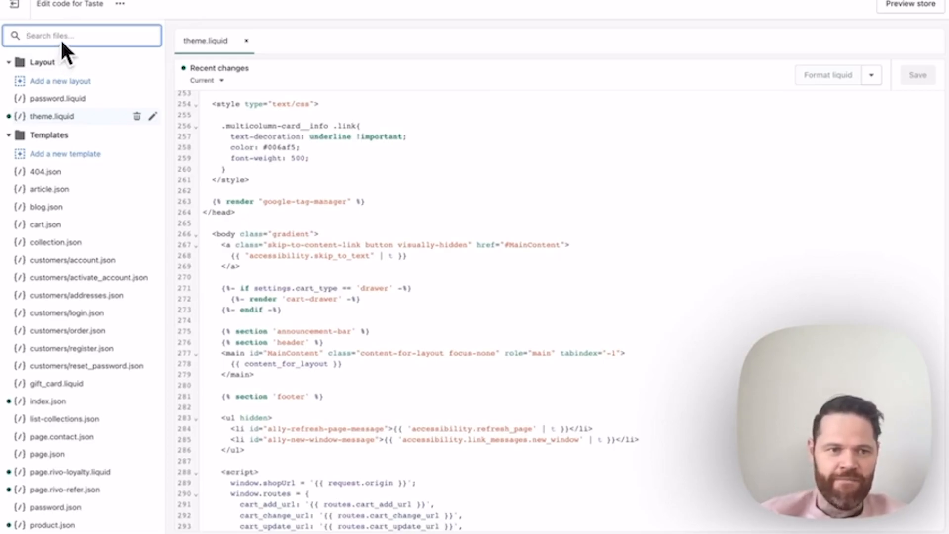
# Add a 'You have … points' line with the rivo-points-balance span to icon-account.liquid and save
pyautogui.write('icon-account')
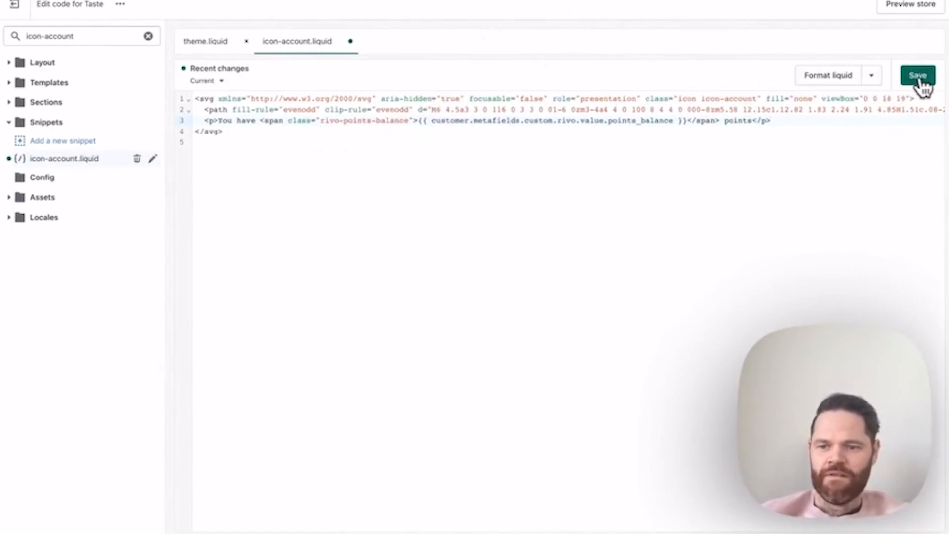
pyautogui.click(917, 75)
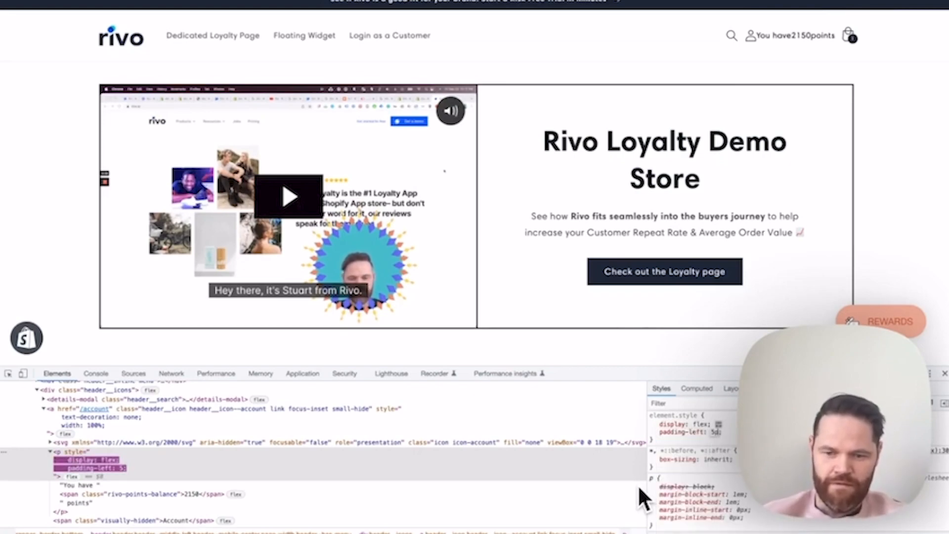
pyautogui.moveTo(94, 496)
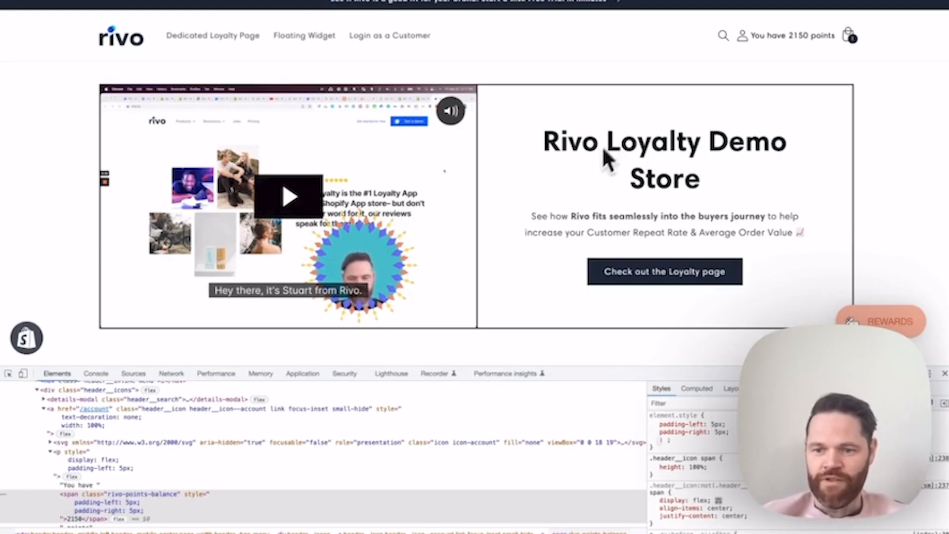
pyautogui.moveTo(533, 194)
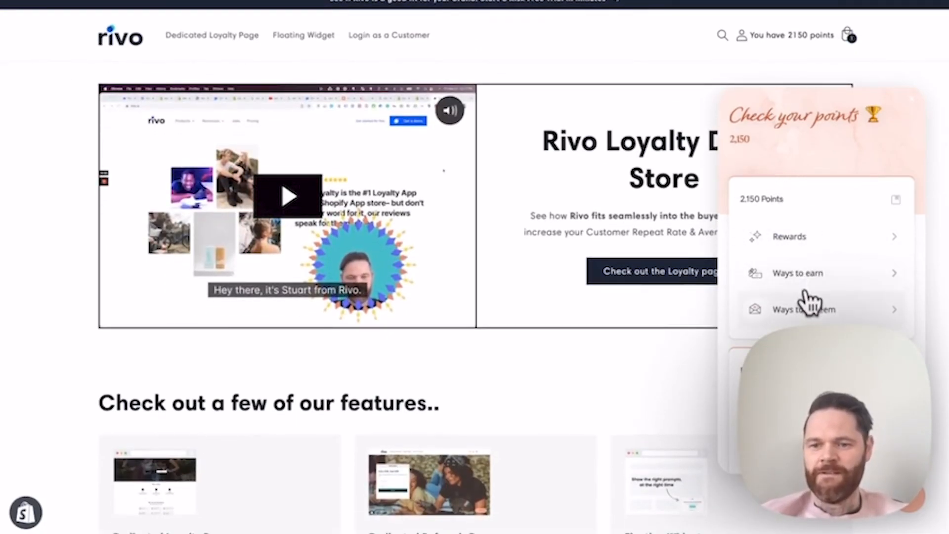
# From the Rewards widget's ways-to-earn list, start the Follow on Instagram (50 points) action
pyautogui.click(796, 273)
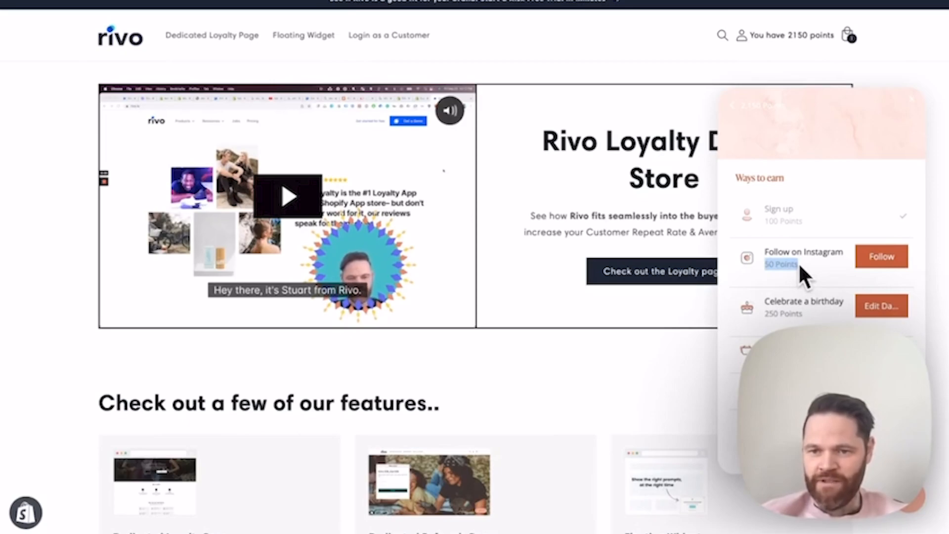
pyautogui.moveTo(806, 45)
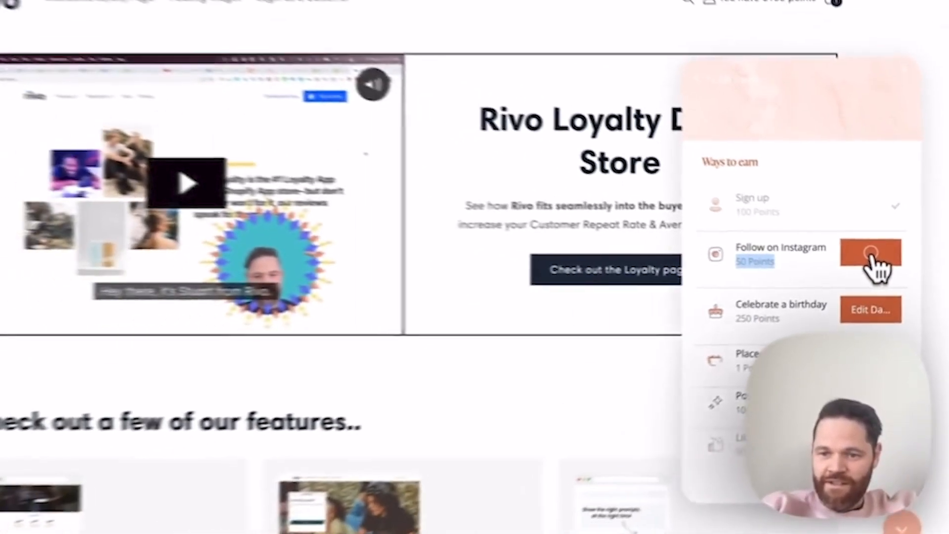
pyautogui.click(870, 254)
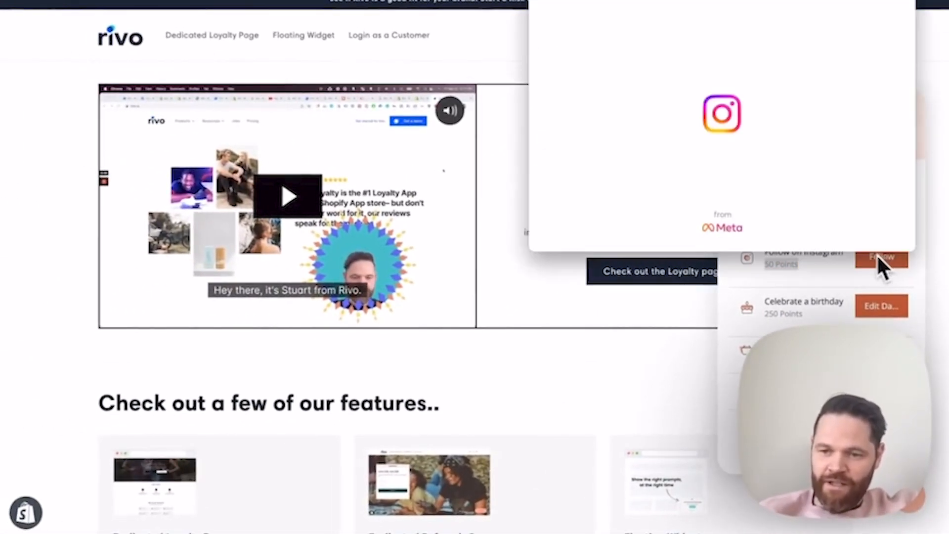